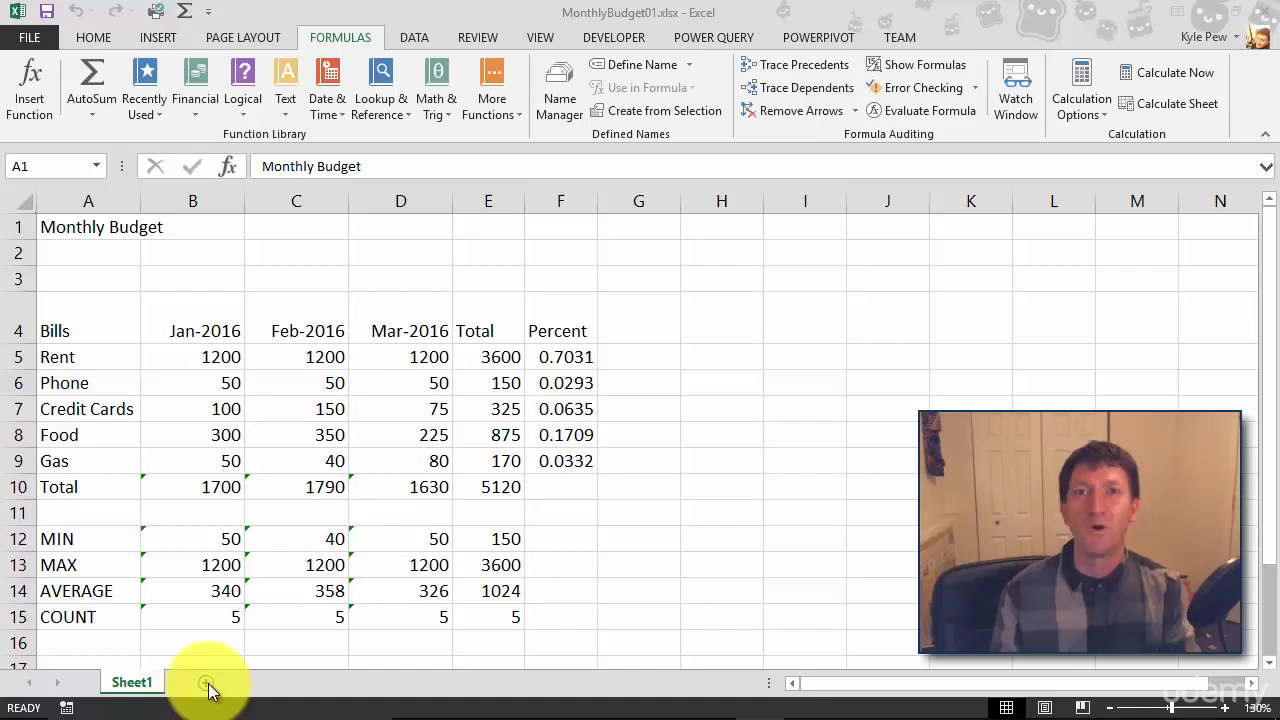
- Insert two new blank worksheets, Sheet2 and Sheet3, beside Sheet1
{"action": "left_click", "coordinate": [204, 684]}
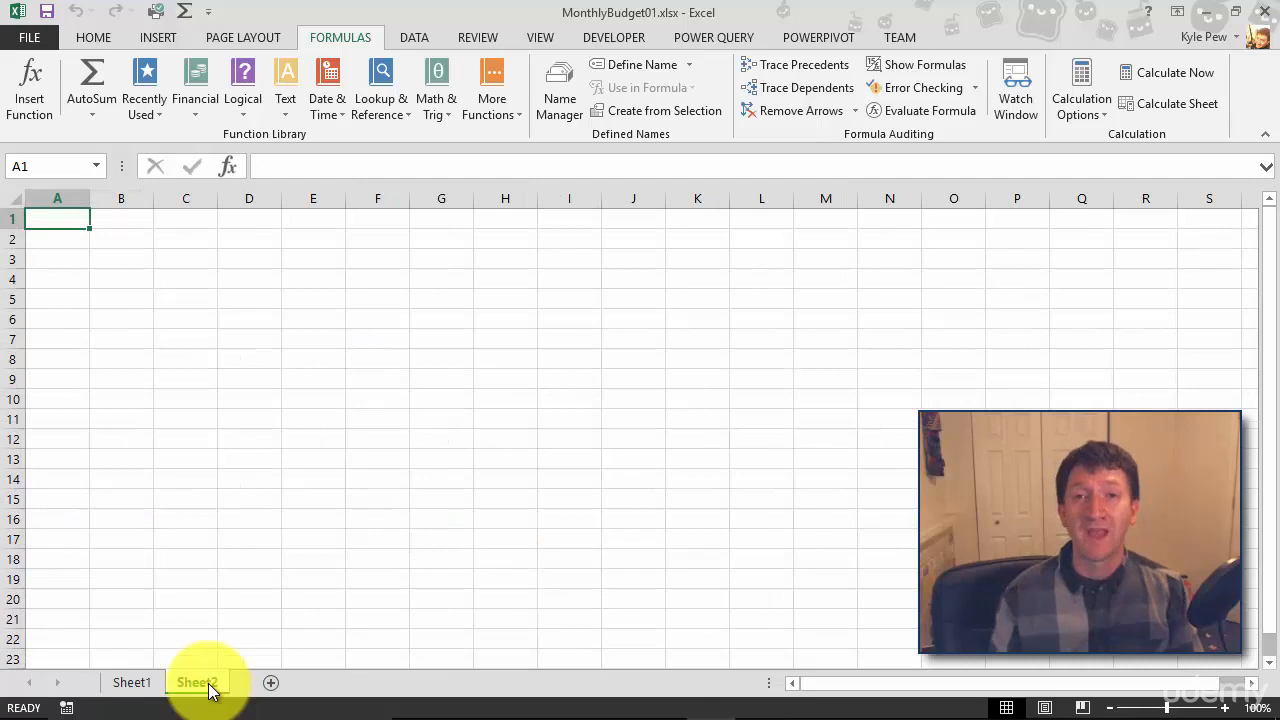
{"action": "left_click", "coordinate": [196, 682]}
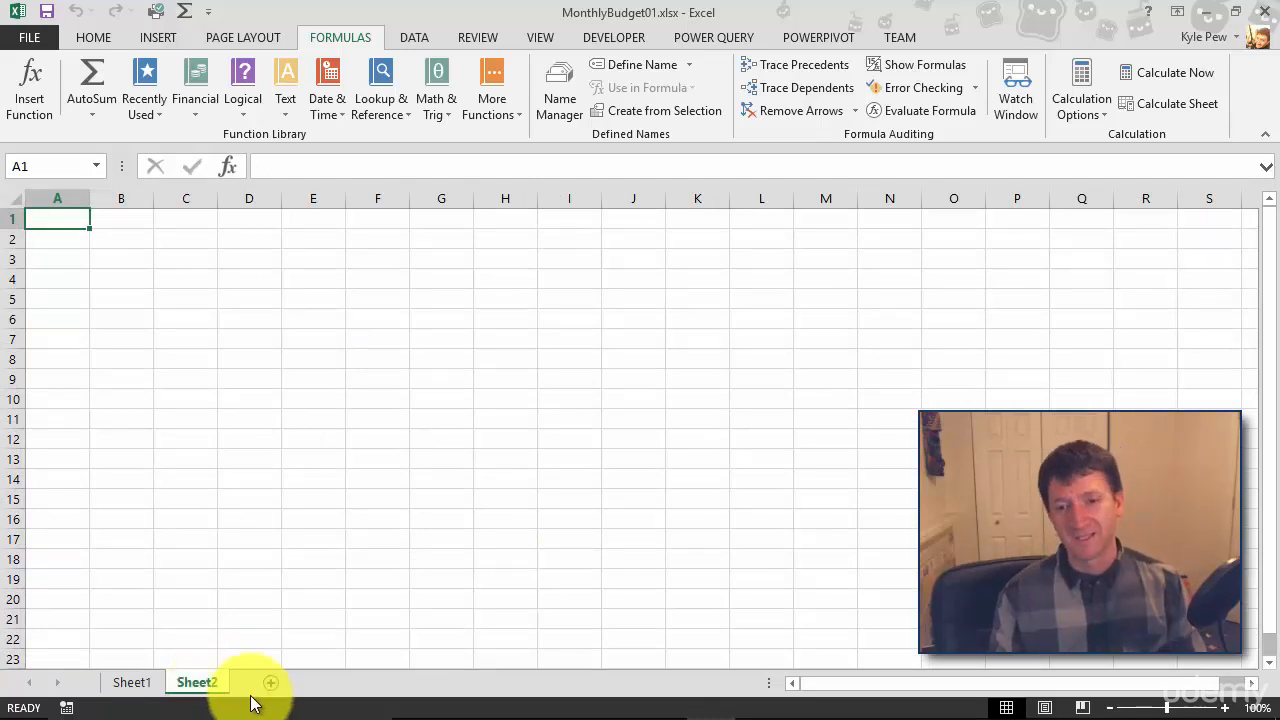
{"action": "left_click", "coordinate": [268, 682]}
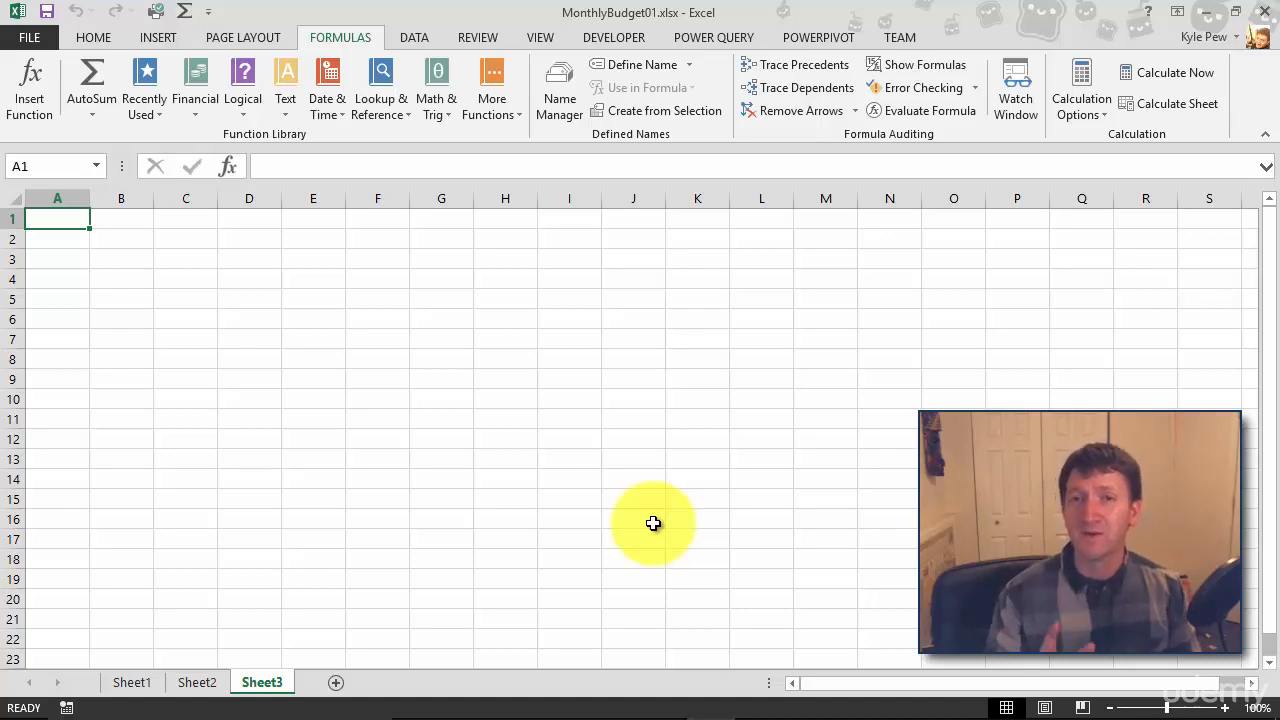
{"action": "mouse_move", "coordinate": [620, 538]}
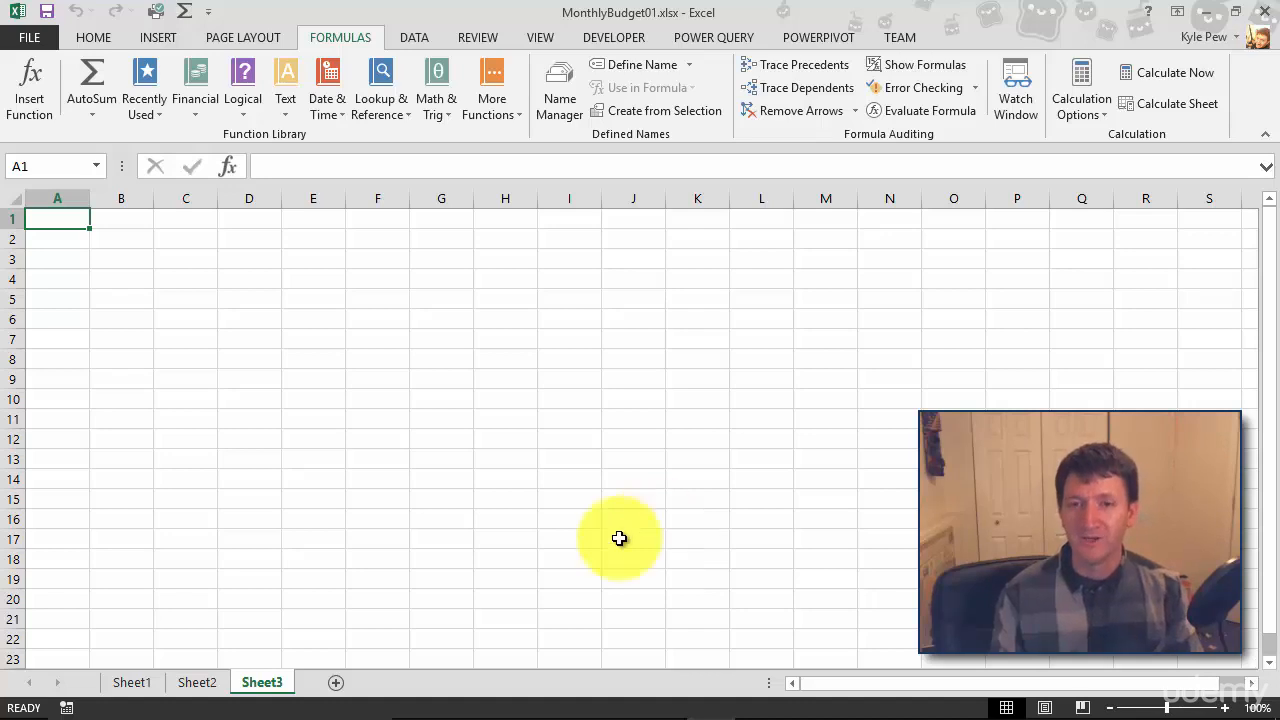
- Rename Sheet1 to Qtr 1, then begin renaming Sheet2 to Qtr 2
{"action": "left_click", "coordinate": [132, 682]}
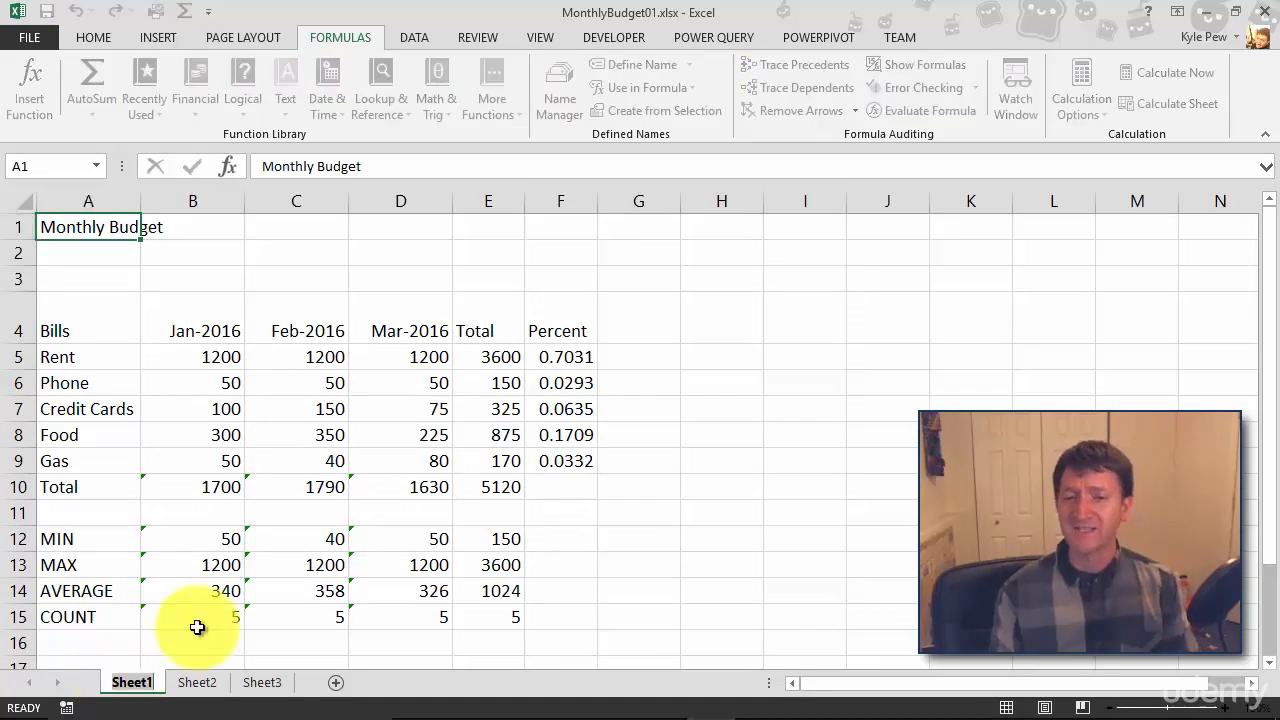
{"action": "mouse_move", "coordinate": [320, 474]}
{"action": "type", "text": "Qtr 1"}
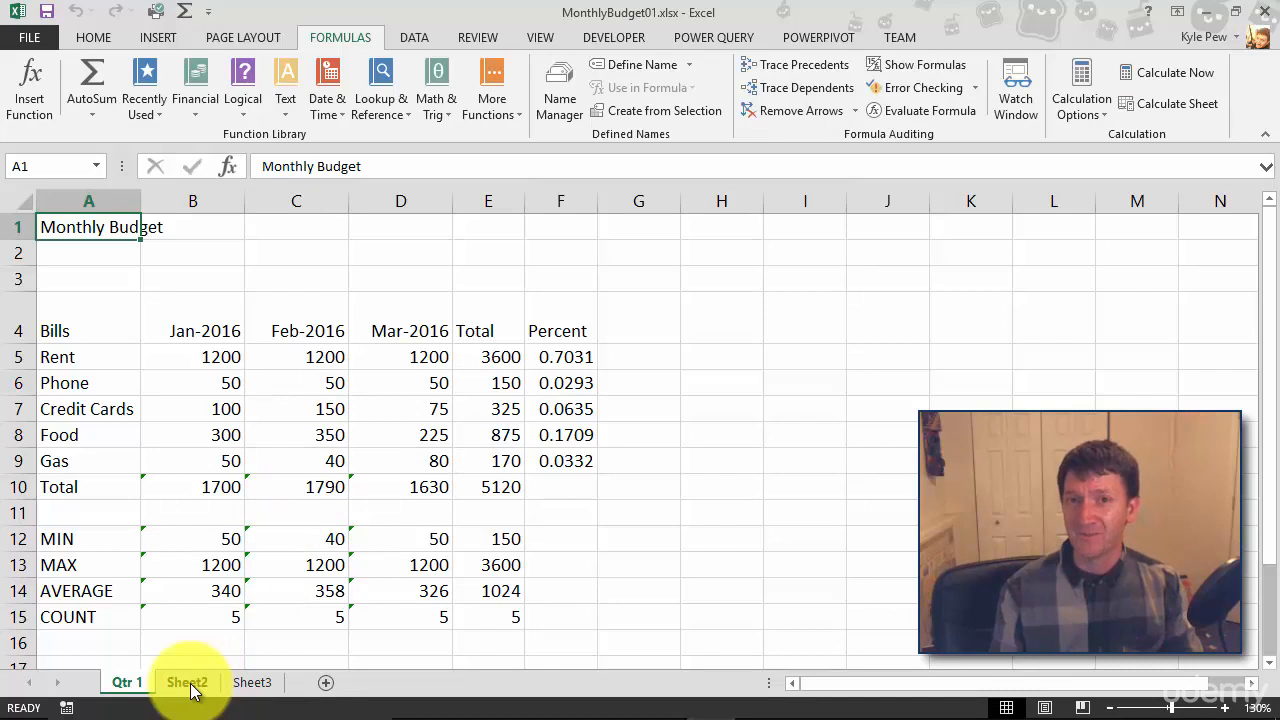
{"action": "left_click", "coordinate": [186, 684]}
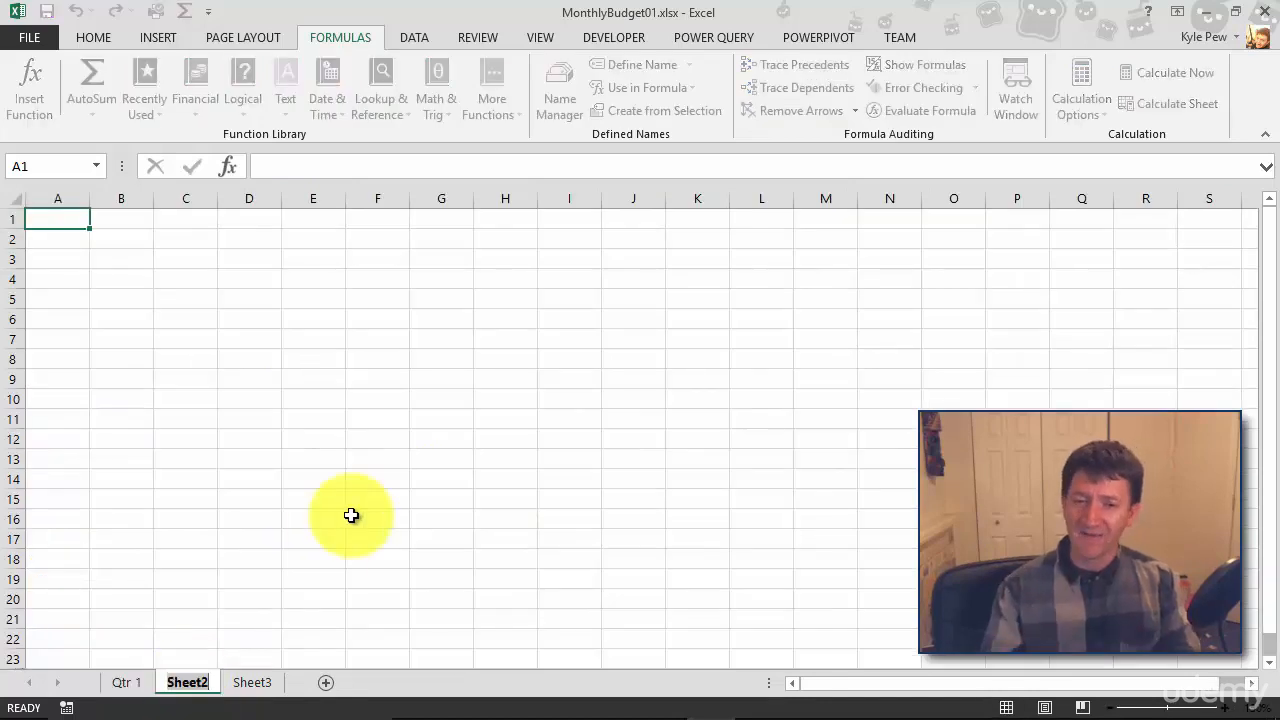
{"action": "double_click", "coordinate": [186, 682]}
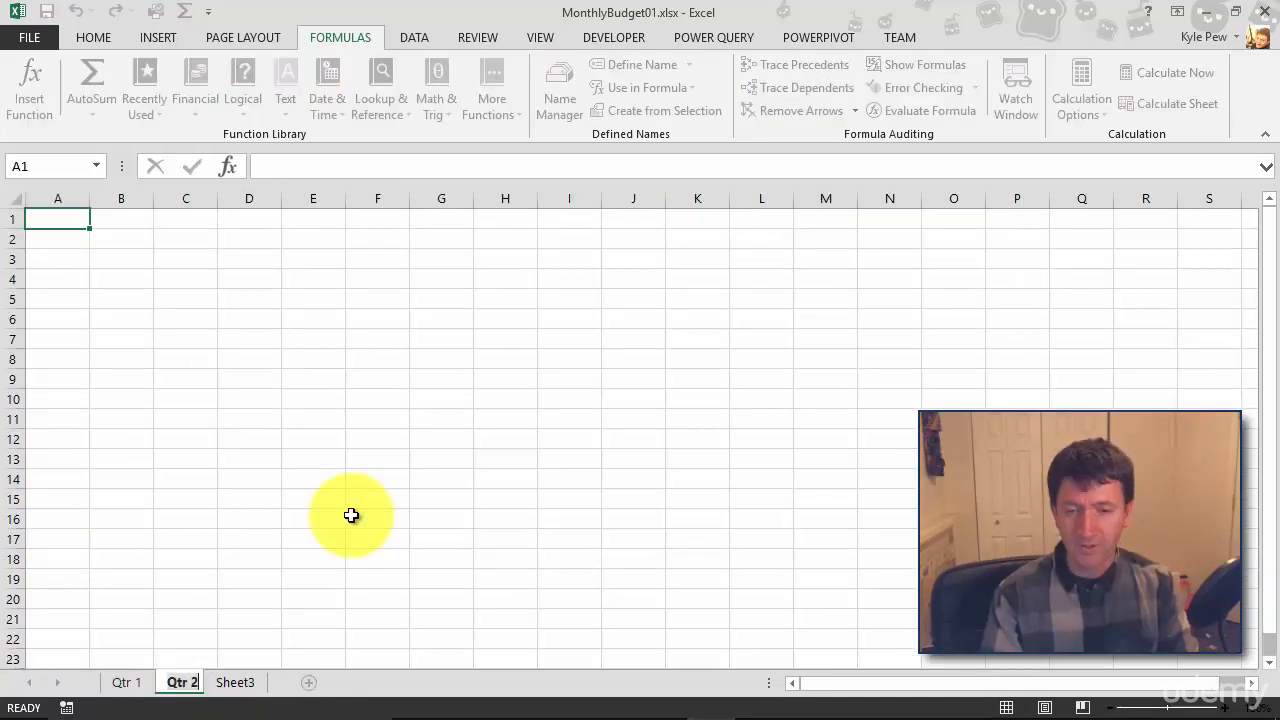